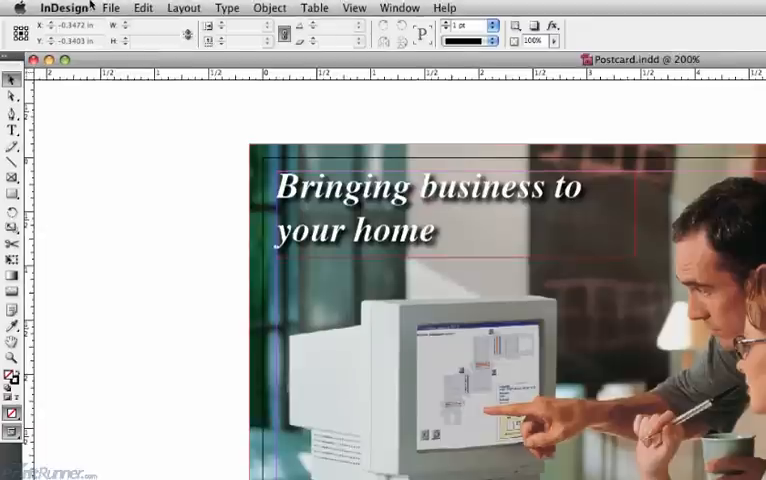
Start exporting the postcard from the File menu as Postcard.pdf in Adobe PDF format
left_click(110, 8)
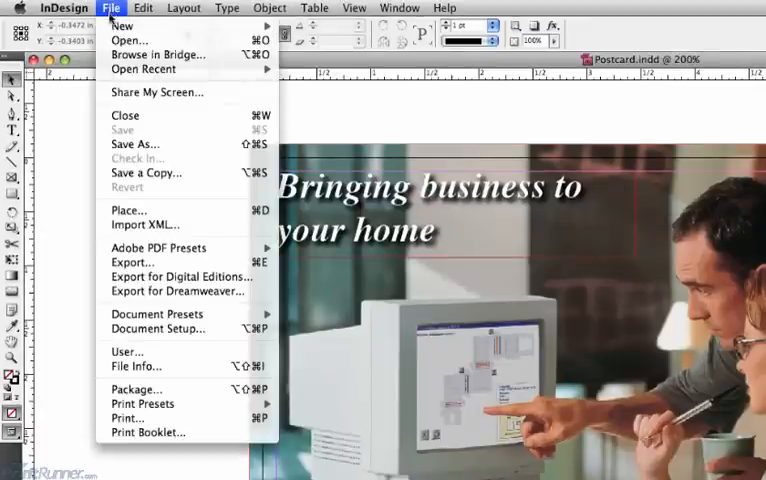
mouse_move(133, 262)
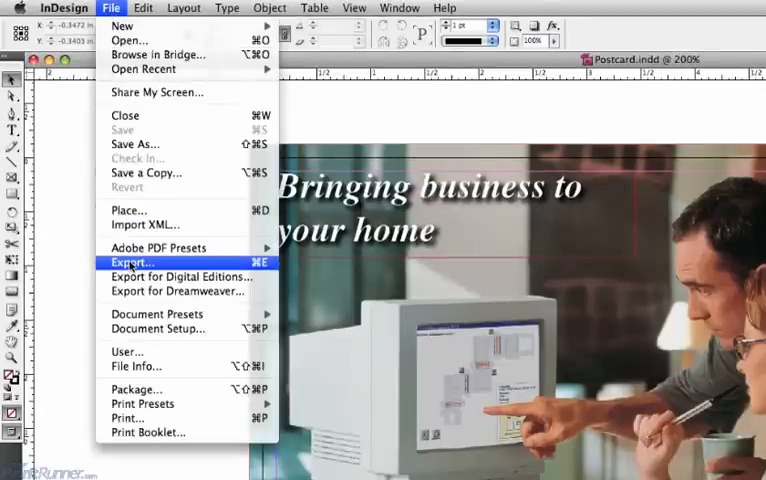
left_click(131, 261)
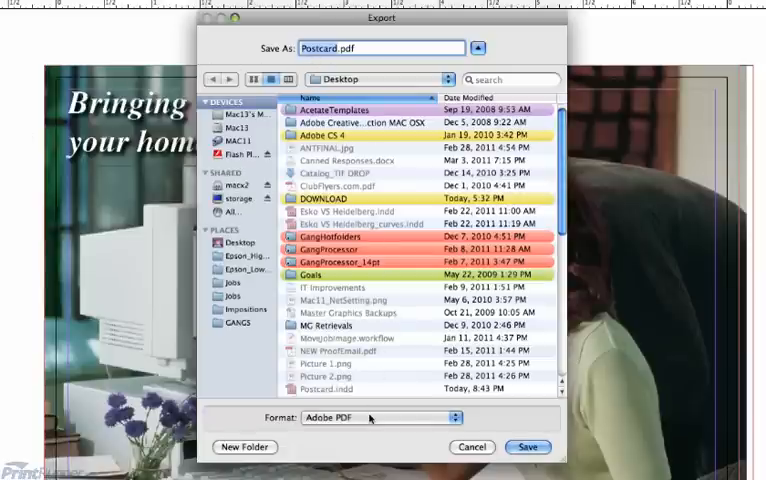
Keep Adobe PDF as the export format to reach the PDF export options
left_click(380, 417)
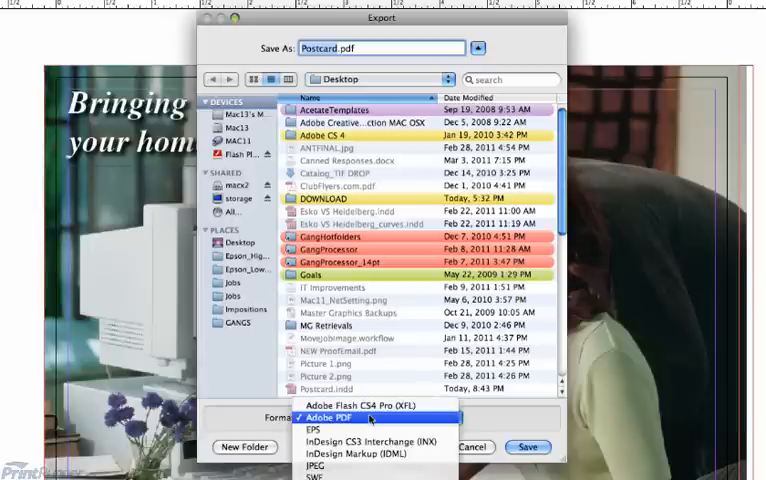
left_click(528, 447)
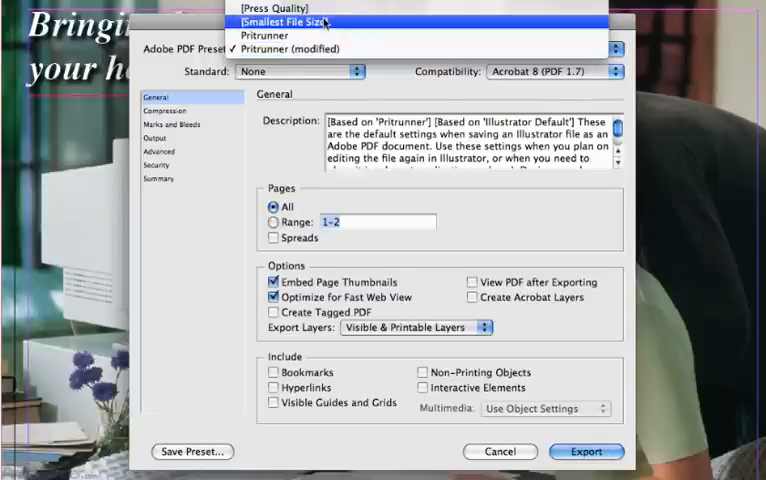
Apply the [Press Quality] preset and keep Acrobat 5 (PDF 1.4) compatibility
left_click(280, 8)
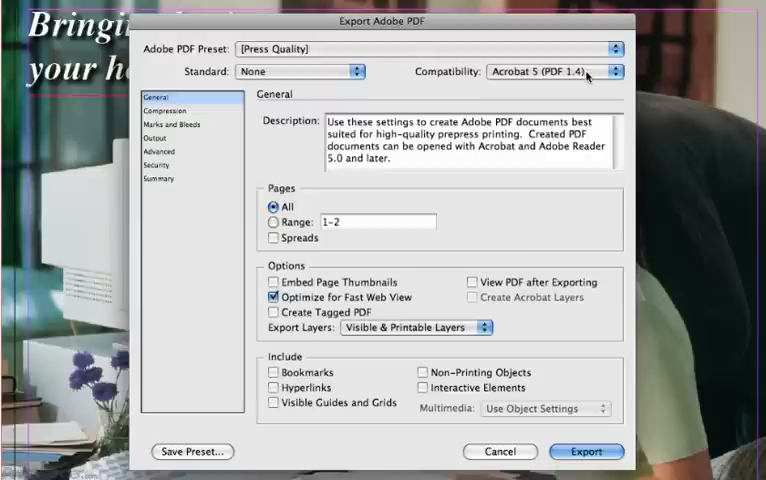
left_click(553, 71)
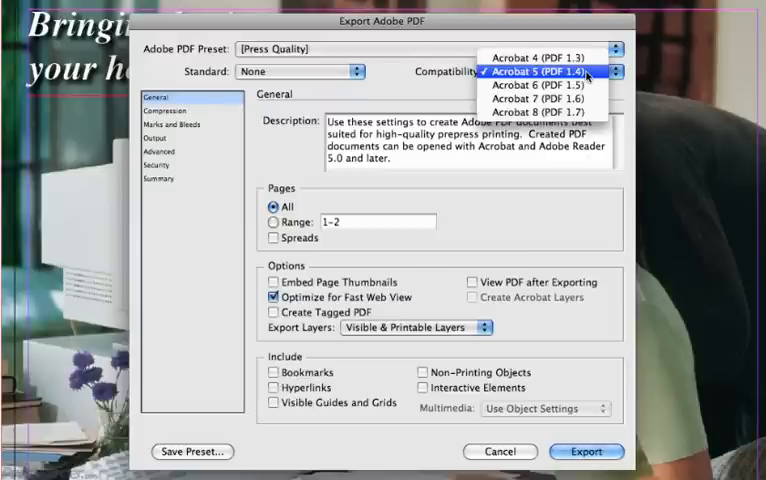
left_click(545, 71)
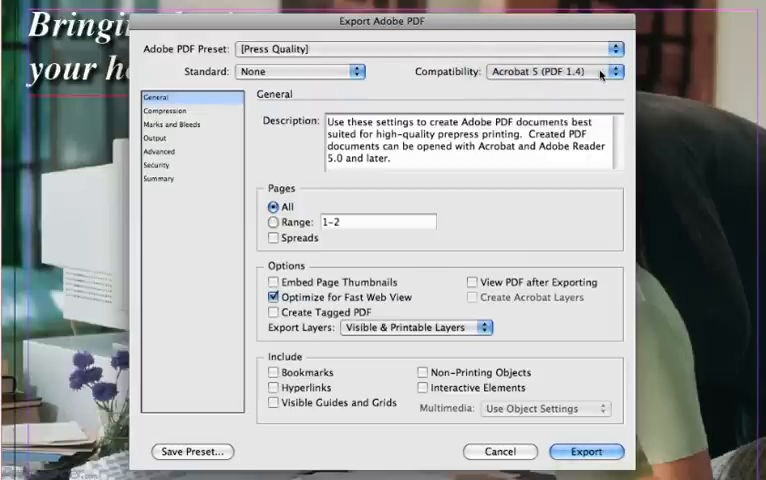
left_click(272, 206)
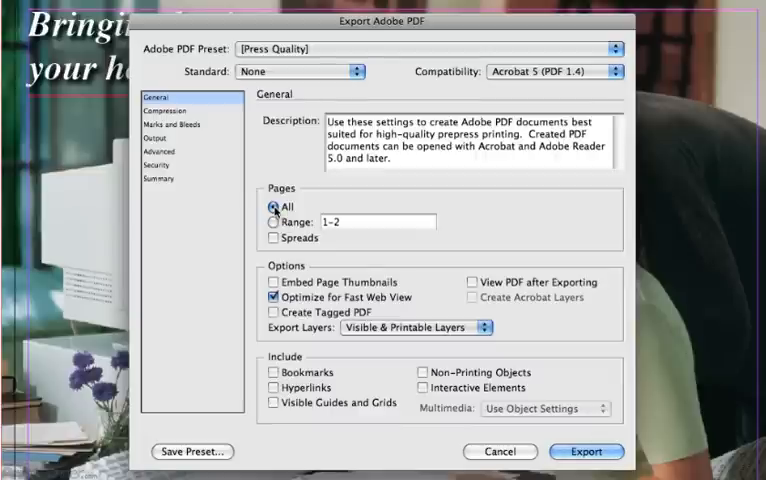
Keep Pages: All, embed page thumbnails, and enable View PDF after Exporting
left_click(274, 281)
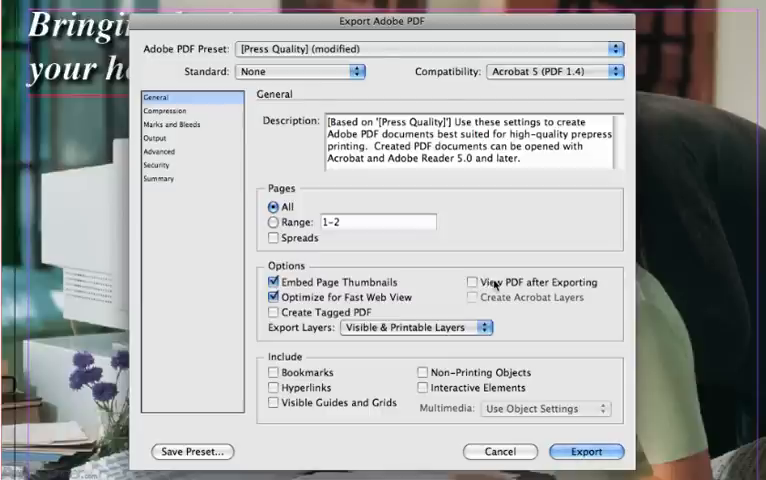
left_click(471, 281)
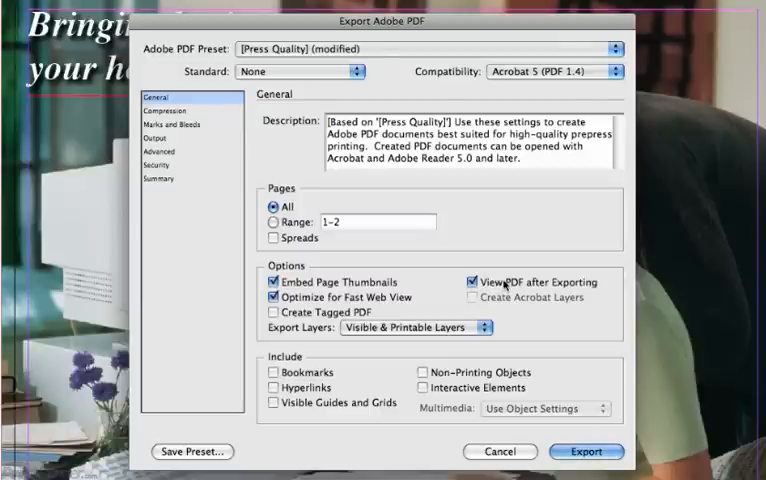
left_click(472, 281)
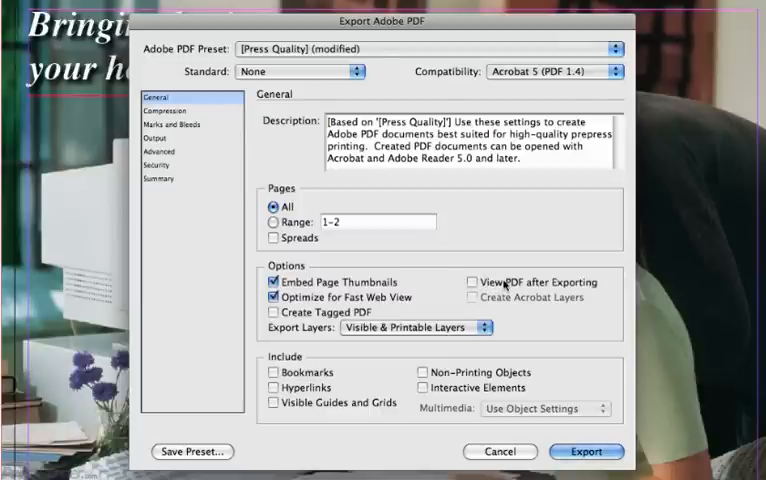
left_click(469, 281)
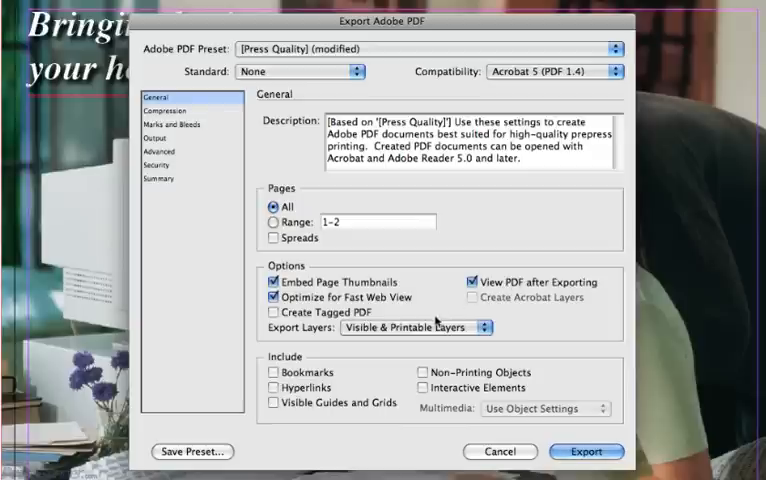
left_click(414, 326)
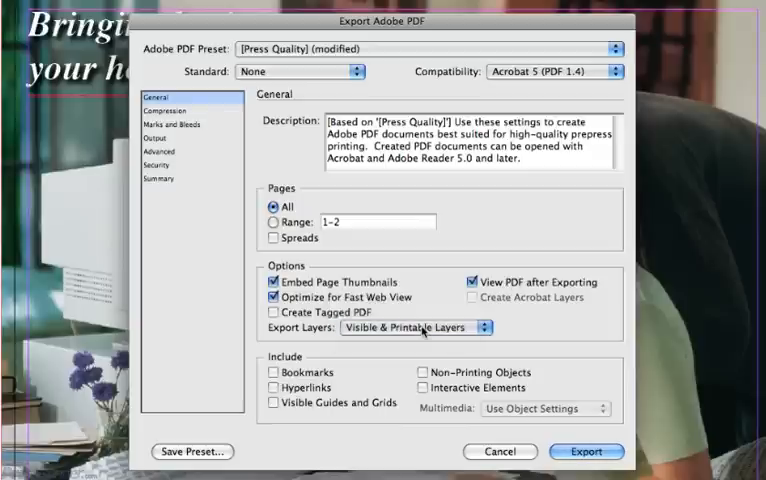
mouse_move(293, 347)
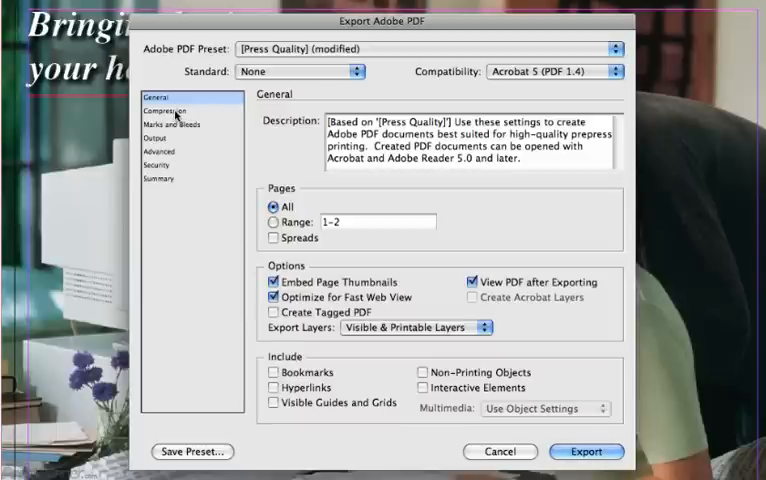
Use ZIP for color, grayscale and monochrome images, downsampling monochrome to 600 ppi
left_click(165, 110)
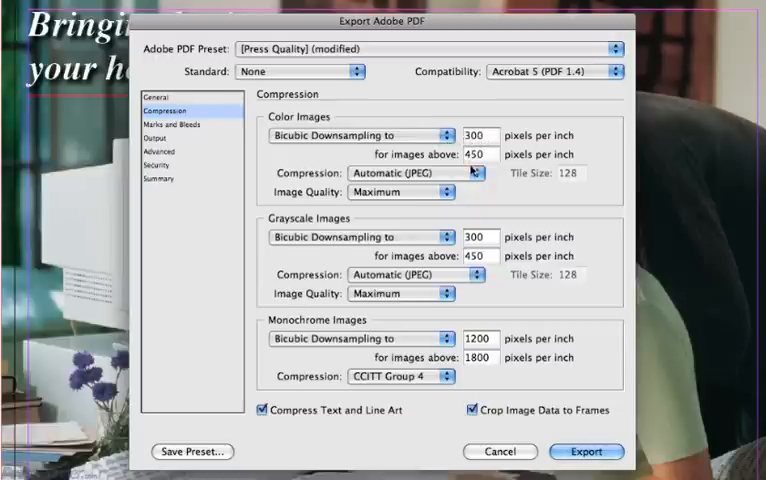
left_click(408, 172)
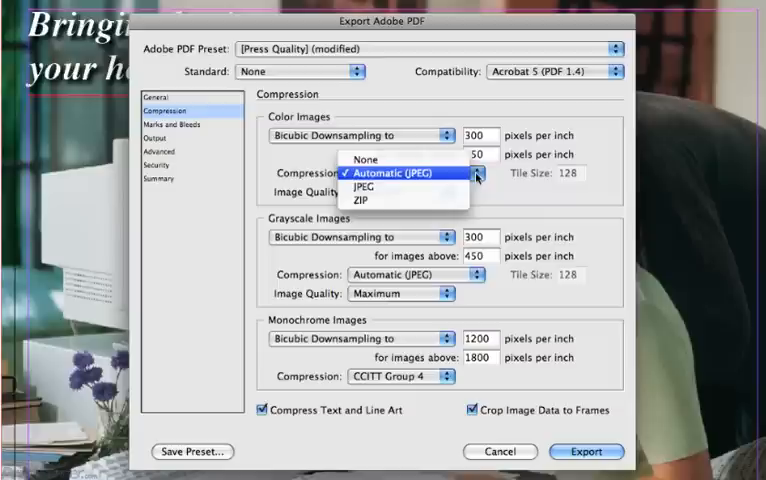
left_click(368, 197)
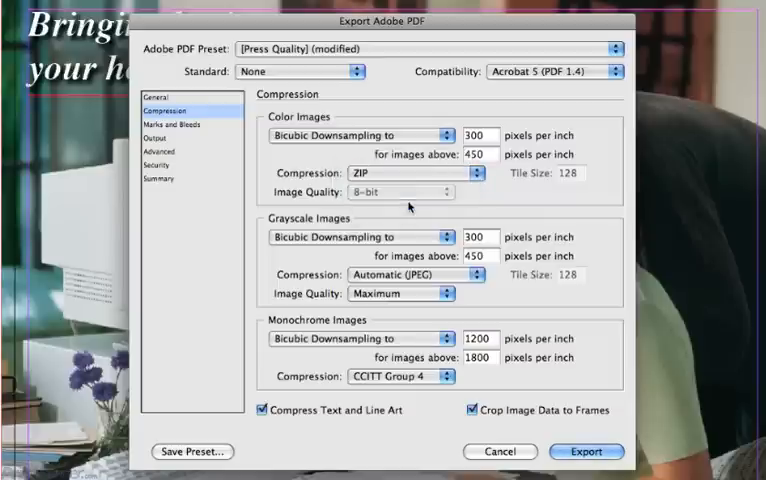
mouse_move(294, 229)
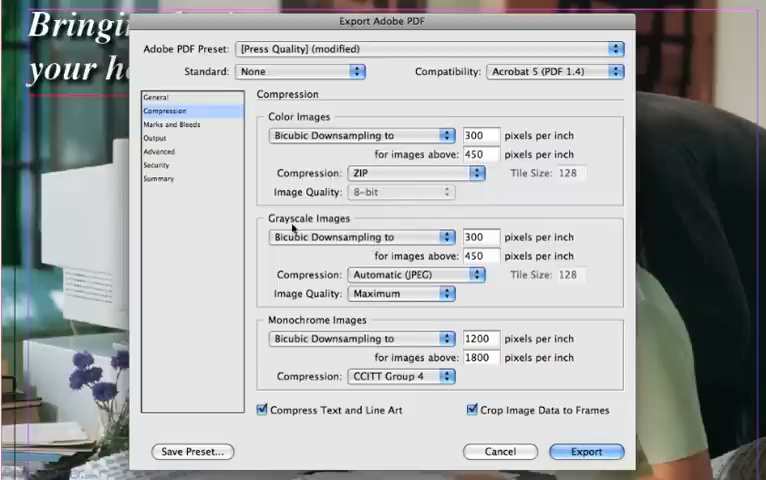
mouse_move(490, 240)
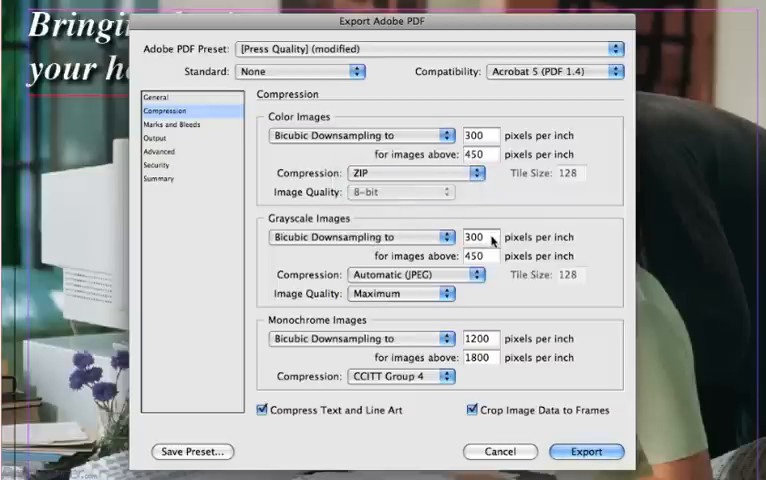
left_click(414, 274)
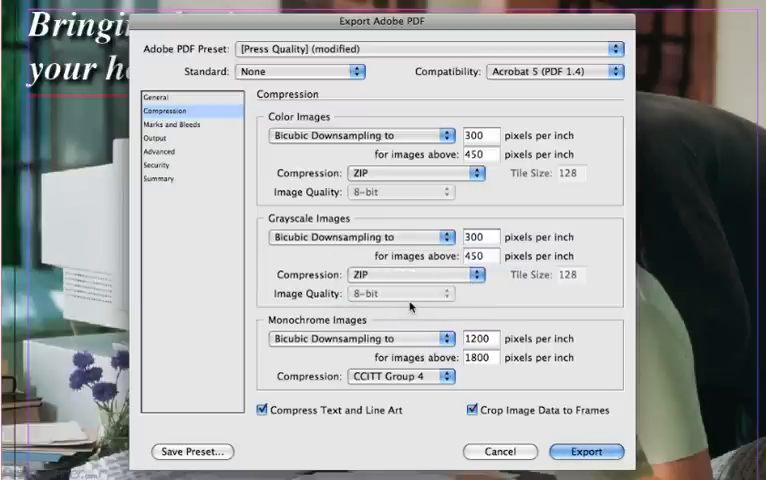
mouse_move(293, 328)
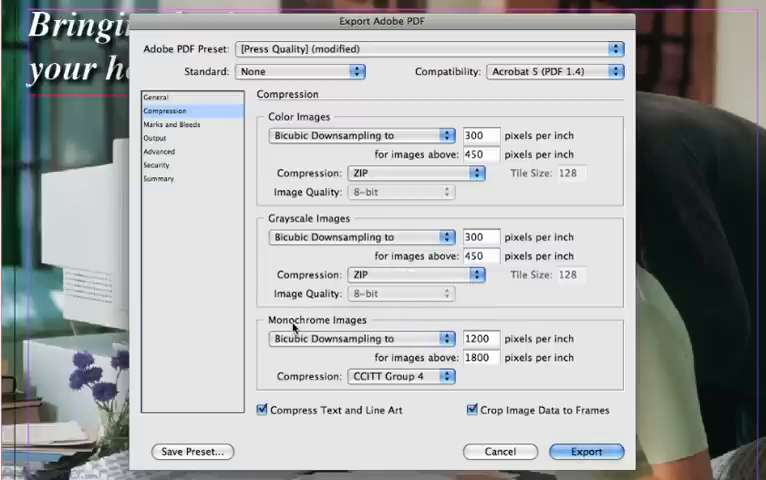
mouse_move(517, 337)
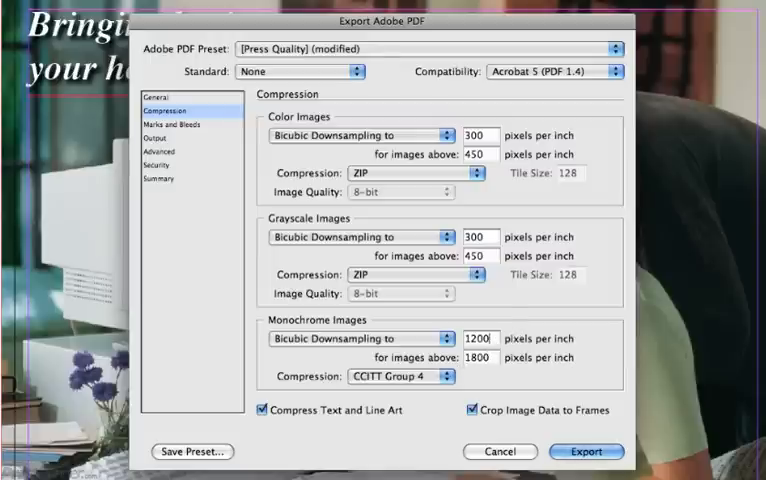
type("6")
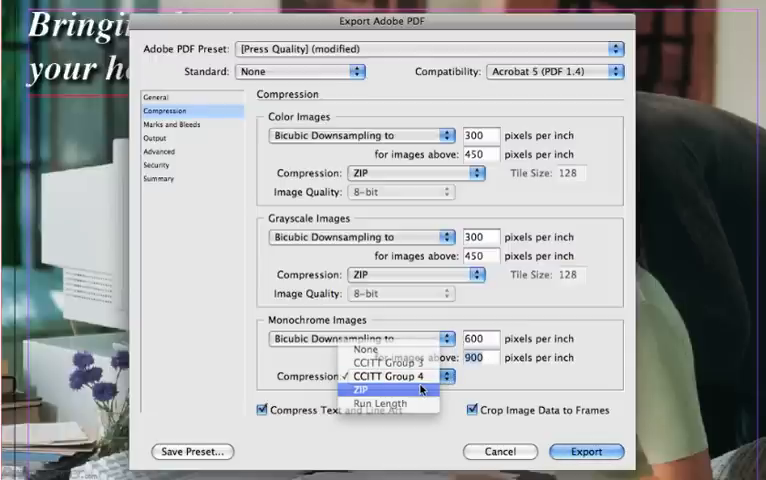
left_click(385, 387)
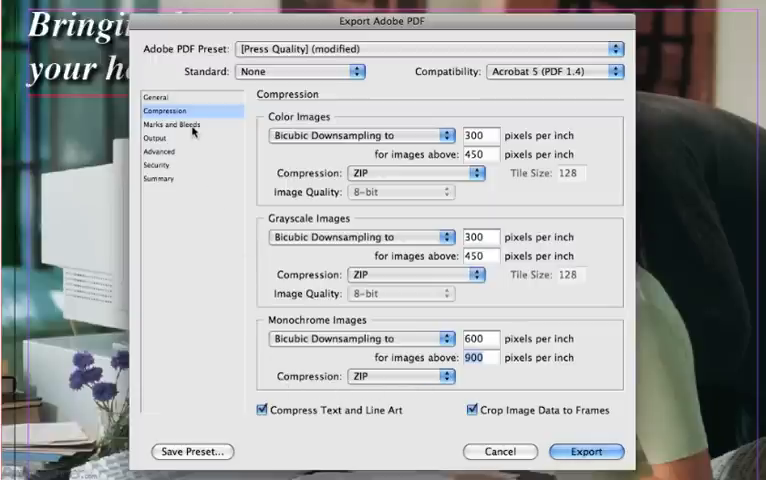
Add crop marks and page information with 0.125 in offset and linked 0.125 in bleed
left_click(172, 123)
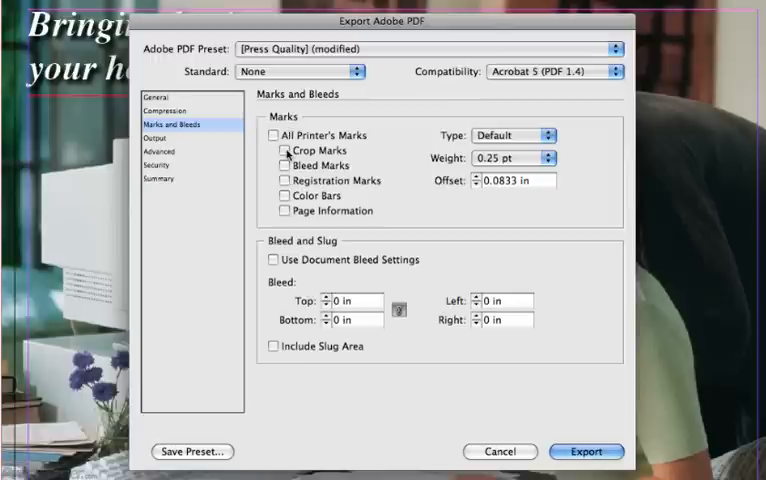
left_click(285, 150)
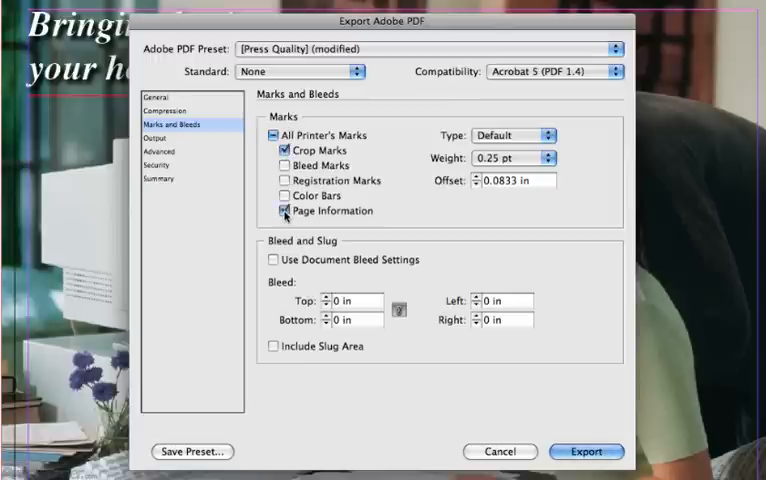
left_click(285, 210)
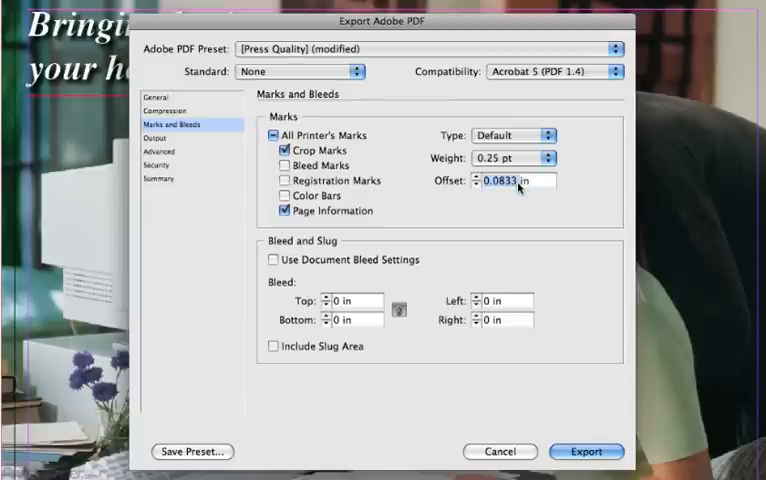
type(".125in")
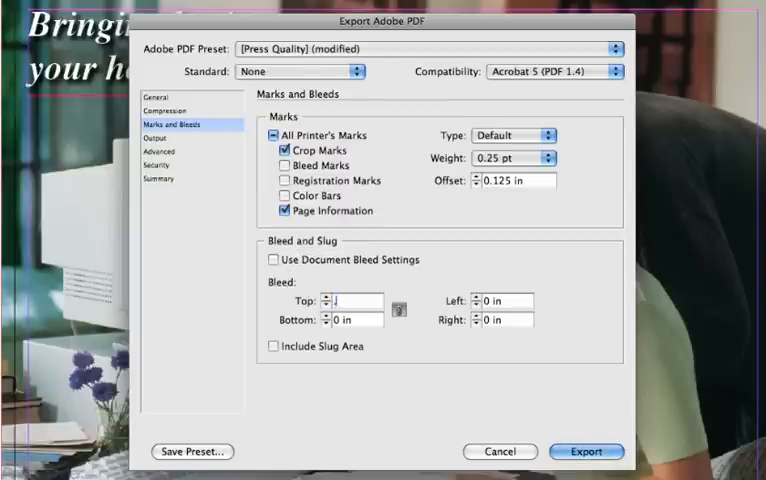
type(".125")
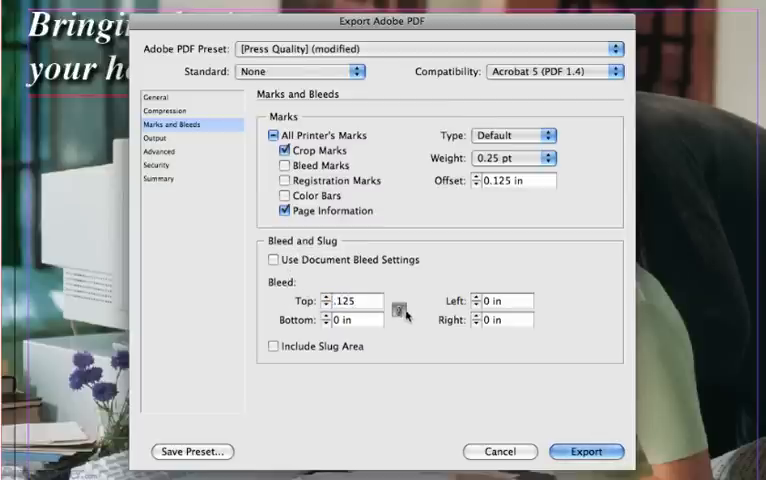
left_click(404, 310)
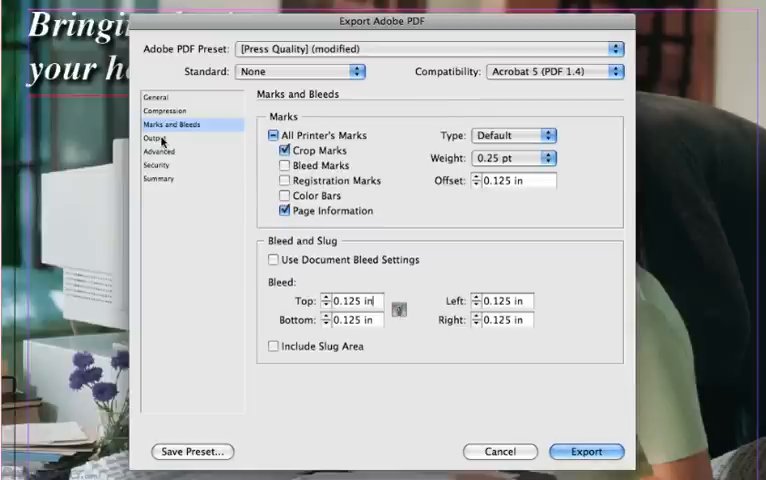
Set Color Conversion in the Output panel to No Color Conversion
left_click(149, 138)
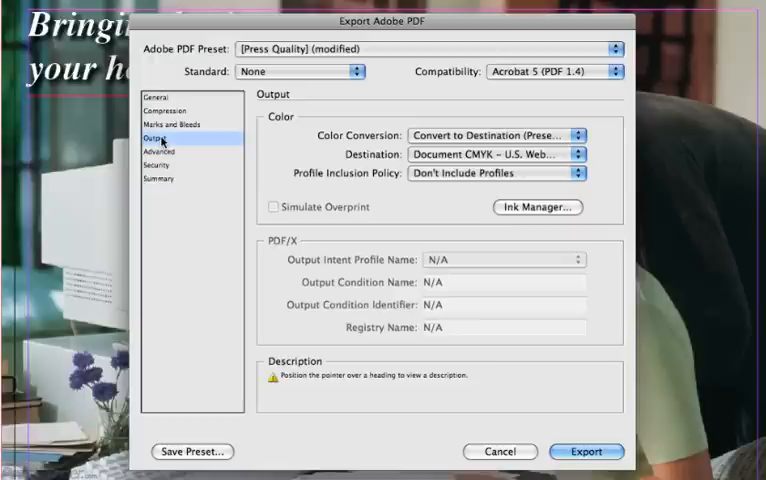
mouse_move(338, 148)
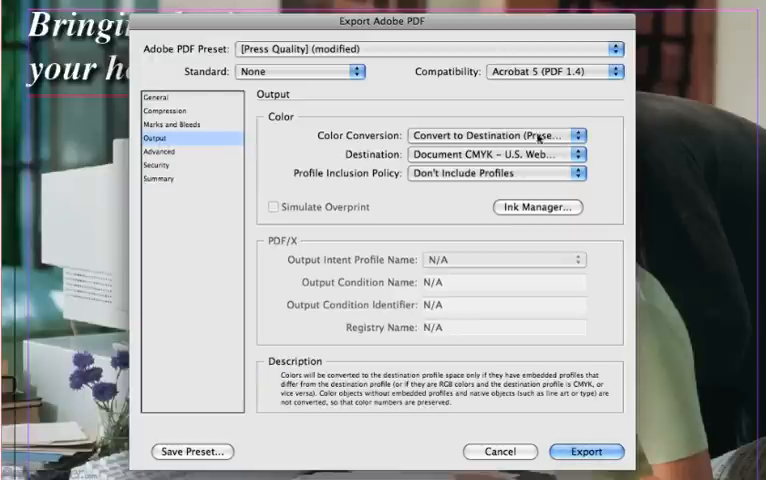
left_click(496, 135)
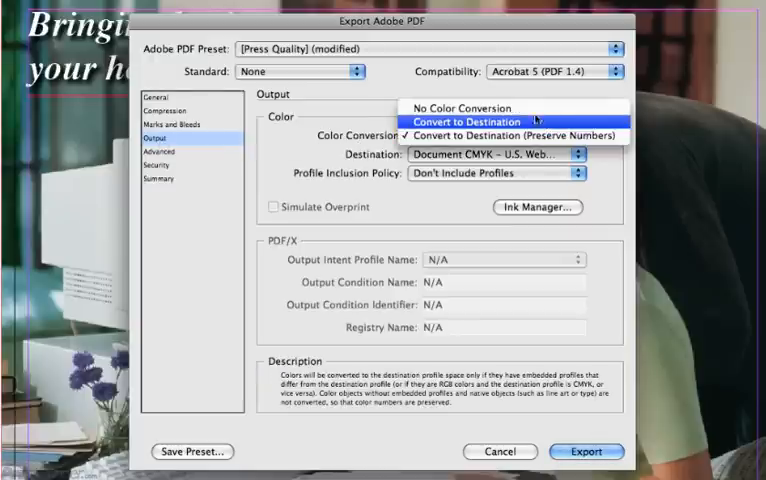
left_click(456, 107)
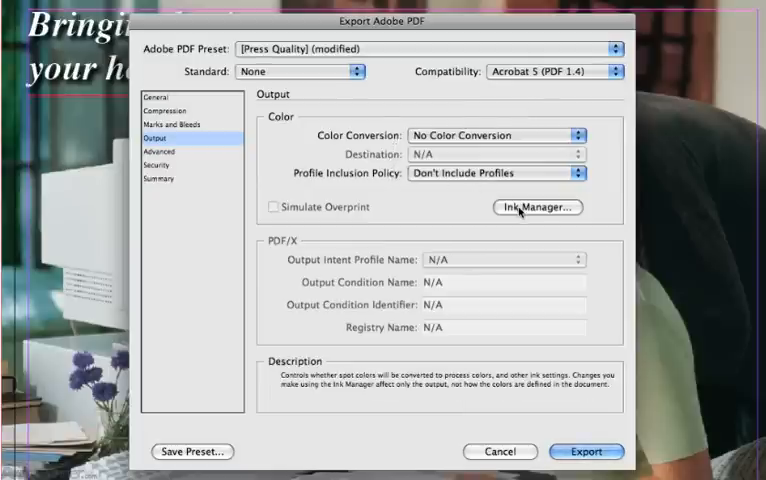
In Ink Manager, convert the bleed ink and all spots to process, then confirm
left_click(536, 207)
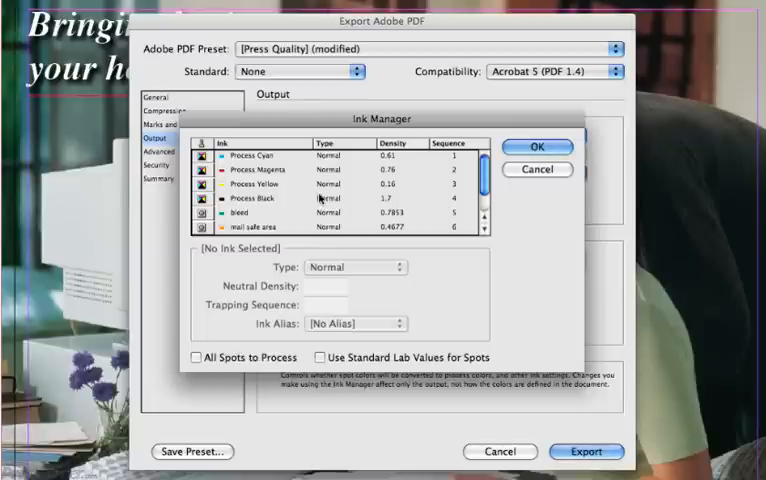
scroll("down", 3)
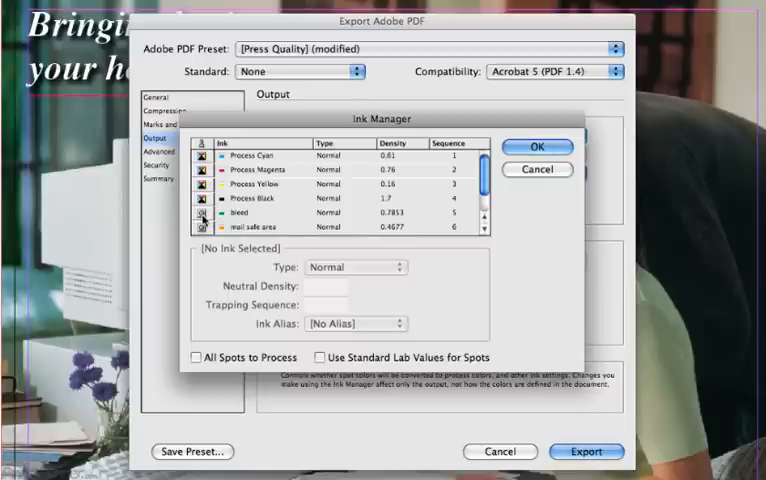
left_click(245, 213)
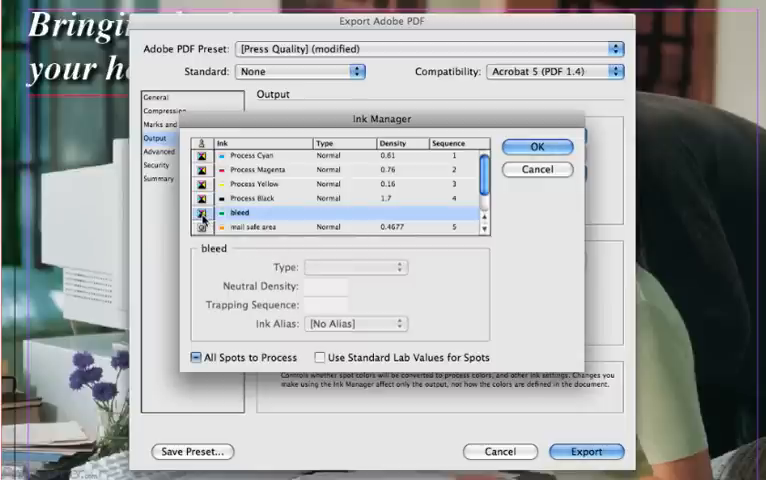
scroll("down", 3)
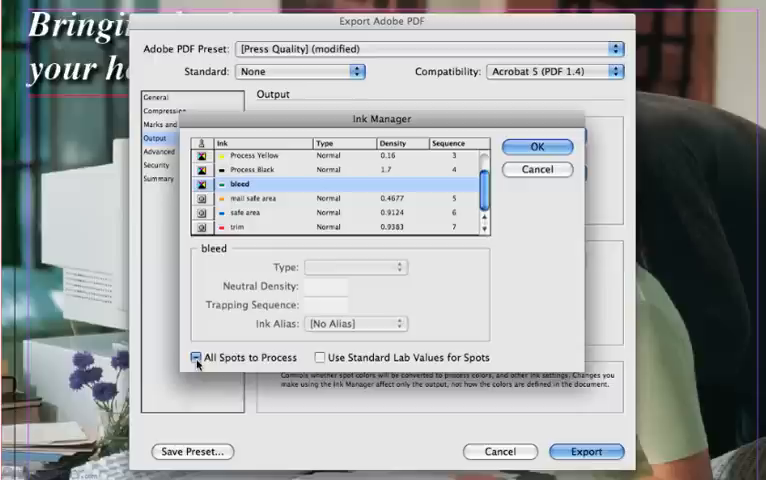
left_click(195, 357)
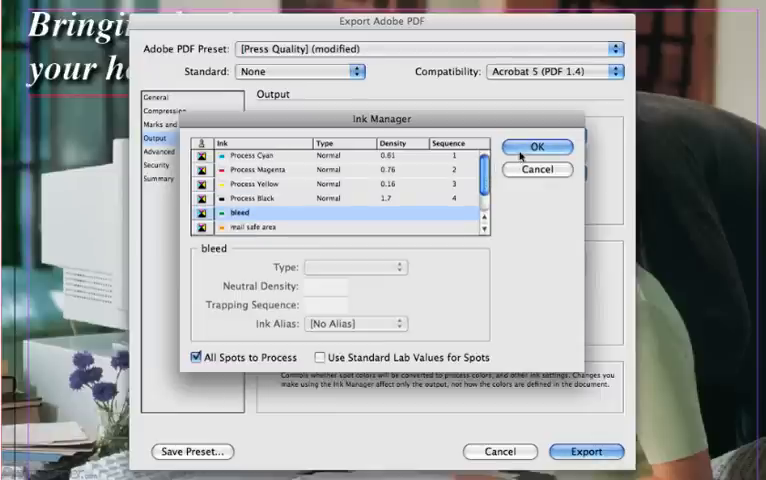
left_click(537, 147)
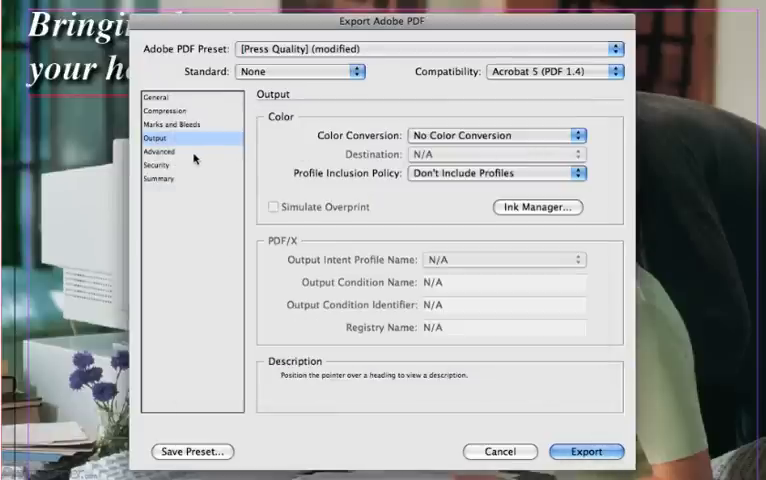
Review the Advanced settings and export the PDF as Postcard.pdf on the Desktop
left_click(156, 151)
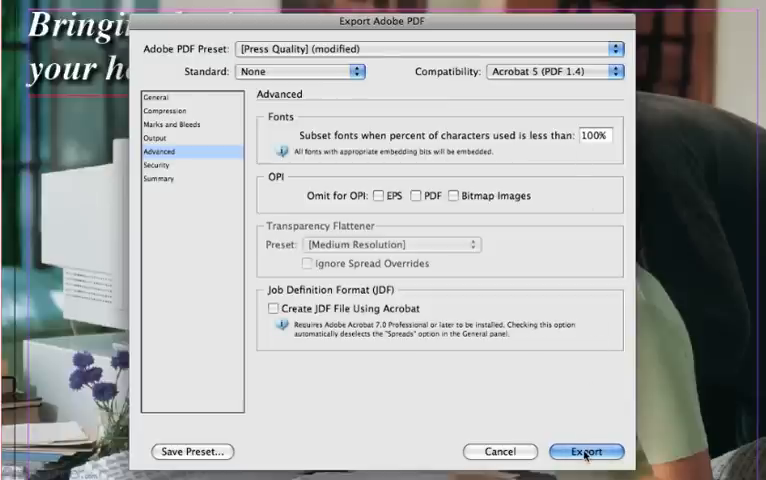
left_click(584, 451)
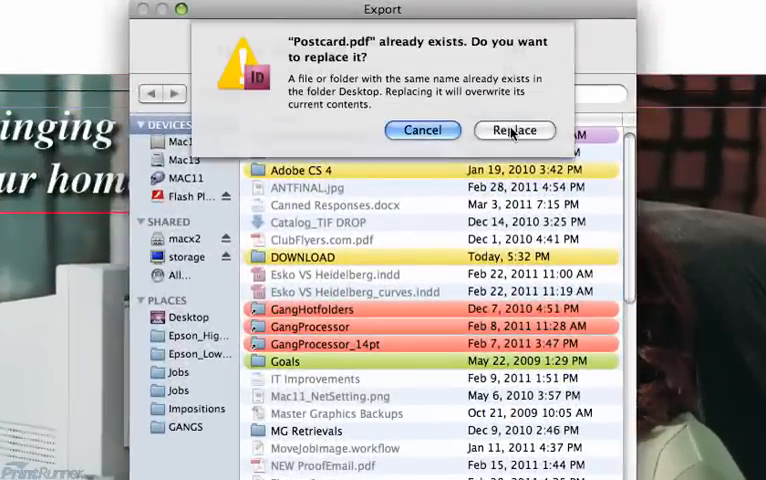
Confirm replacing the existing Postcard.pdf on the Desktop
left_click(514, 130)
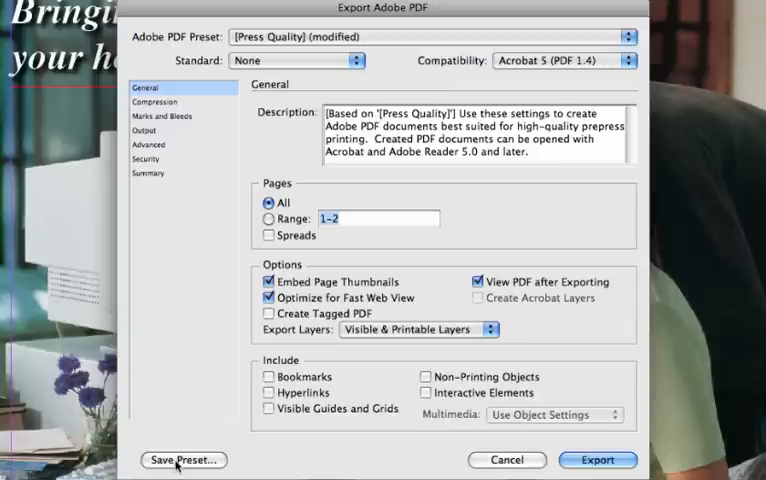
Save the current PDF export settings as a new preset named 'Printrunner'
left_click(183, 460)
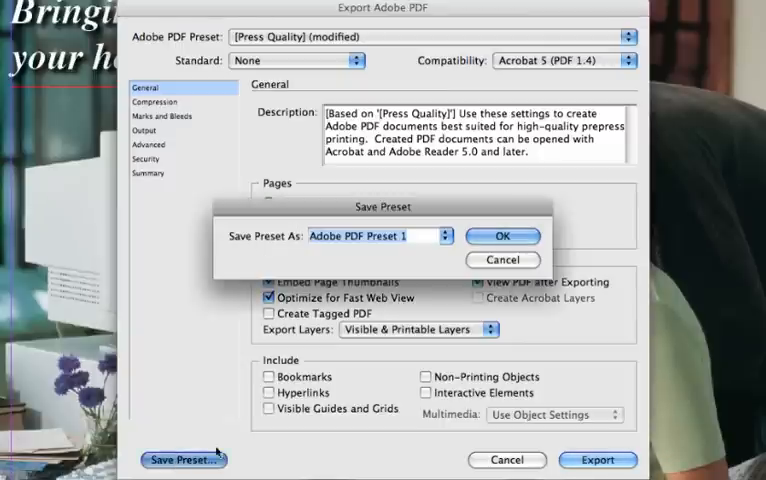
type("P")
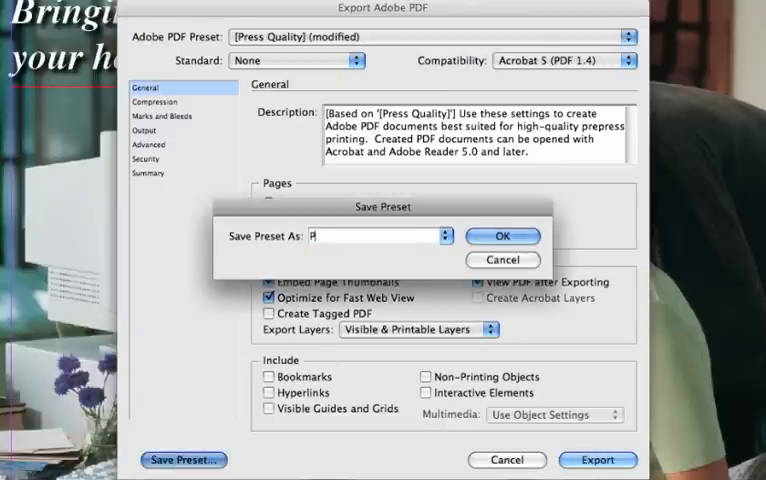
type("rint")
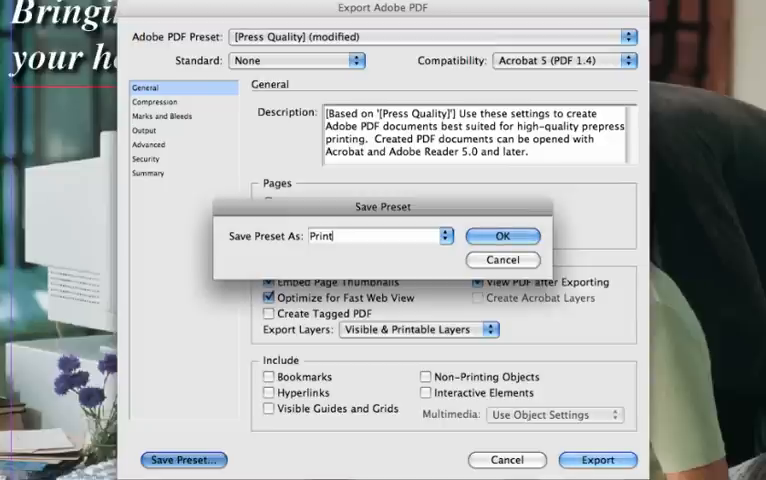
type("runner")
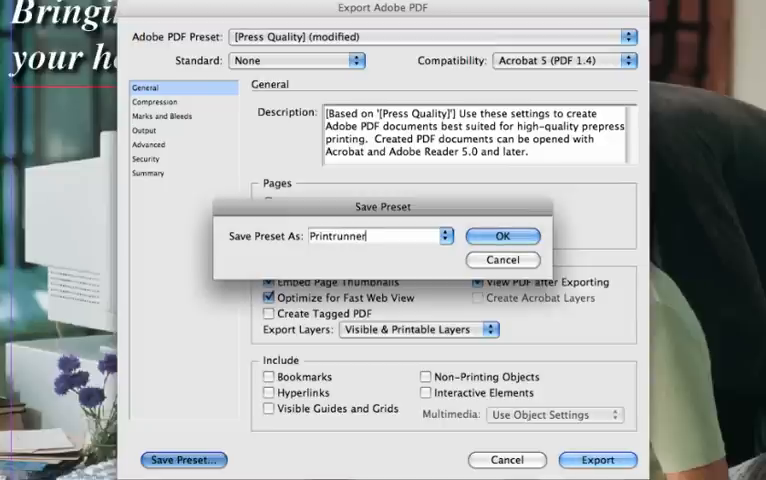
left_click(503, 236)
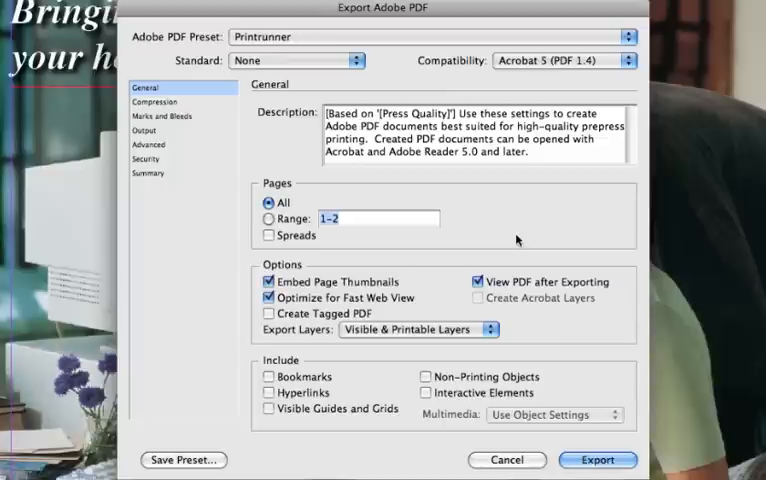
mouse_move(363, 73)
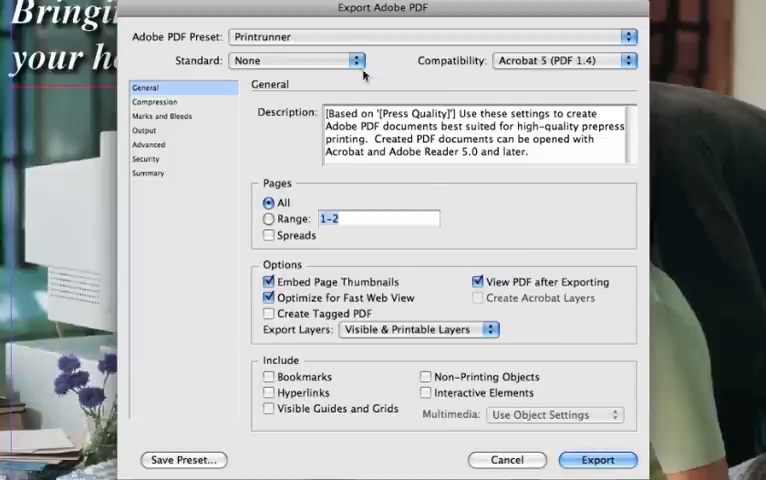